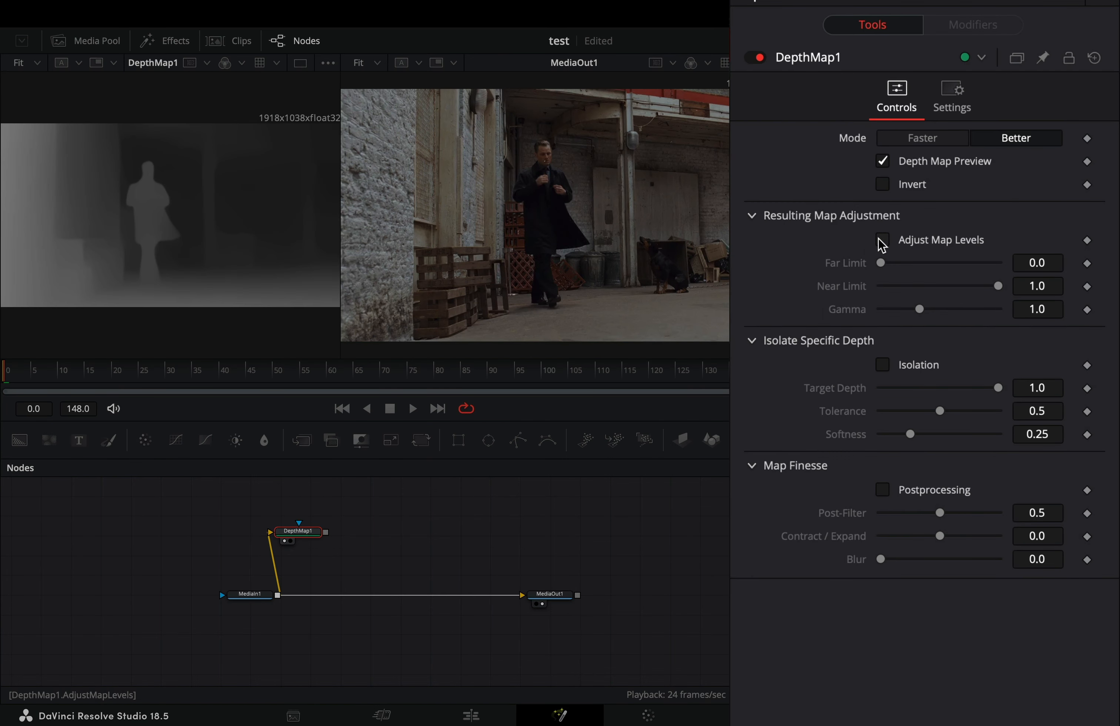
Step: Enable Adjust Map Levels on DepthMap1 with Far Limit 0.2 and Near Limit 0.8
left_click(883, 239)
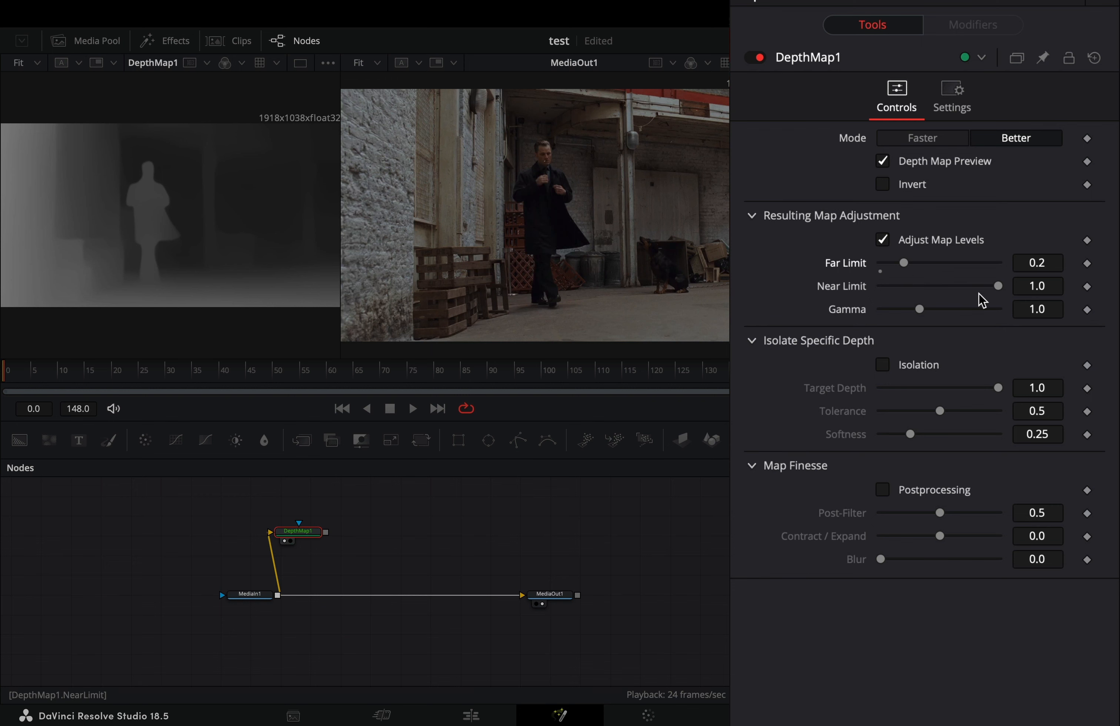
left_click_drag(999, 285, 969, 285)
type("saver")
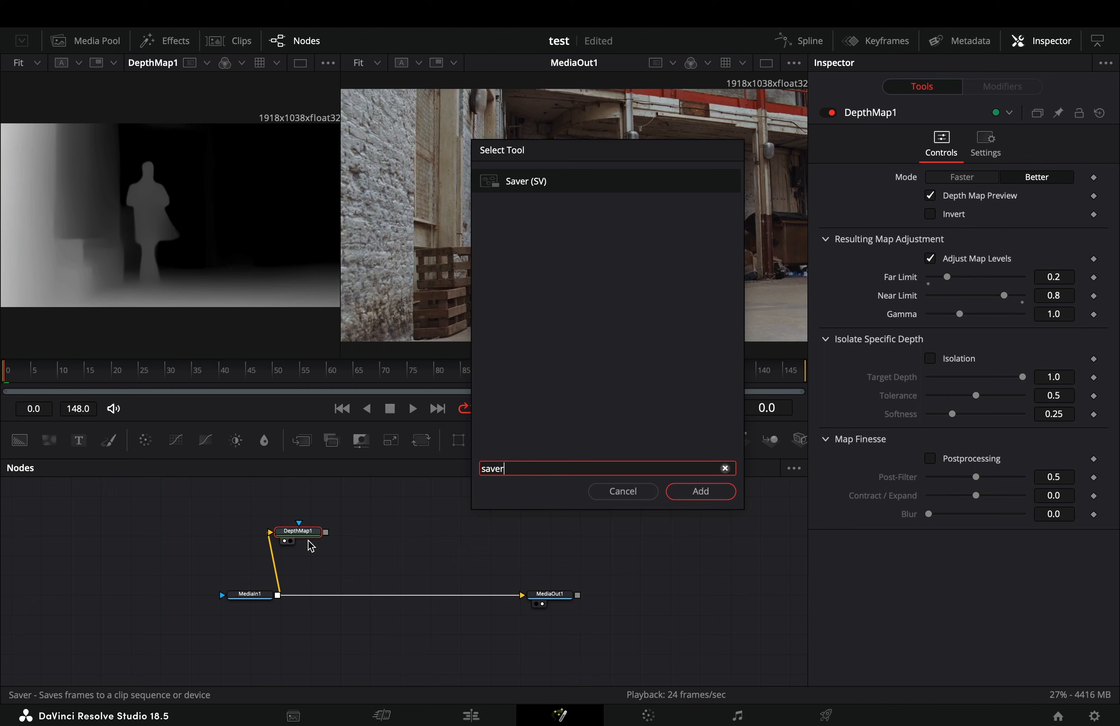
Step: Attach a Saver node after DepthMap1 to write out the depth map
left_click(699, 491)
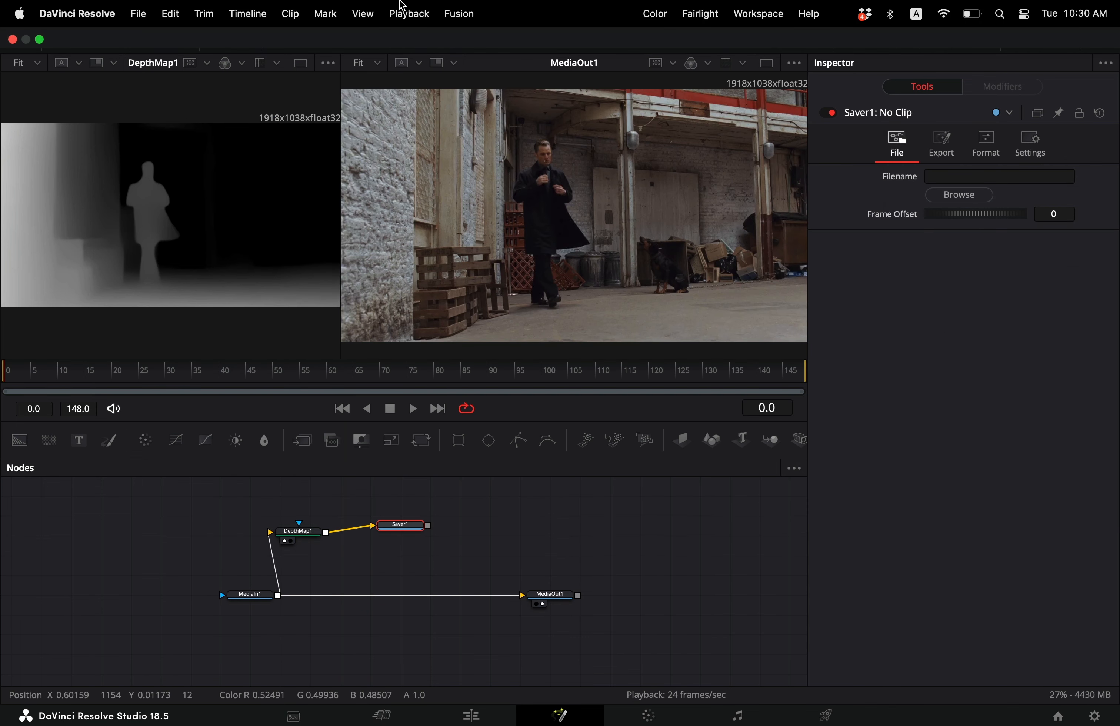
mouse_move(463, 17)
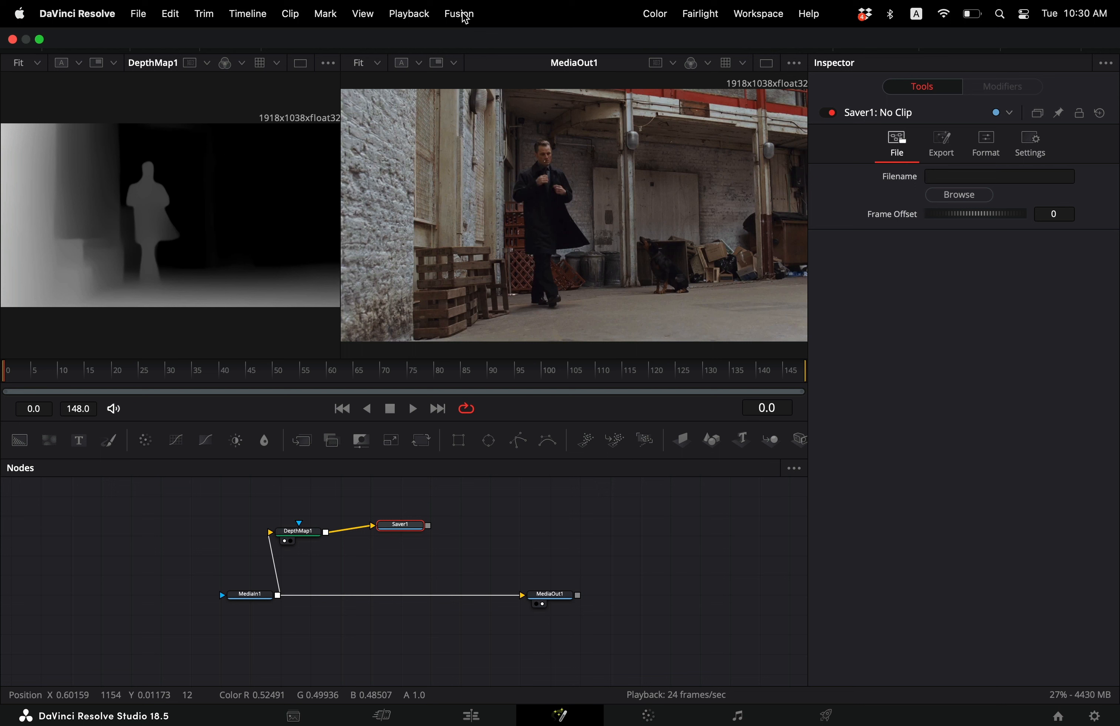
left_click(458, 13)
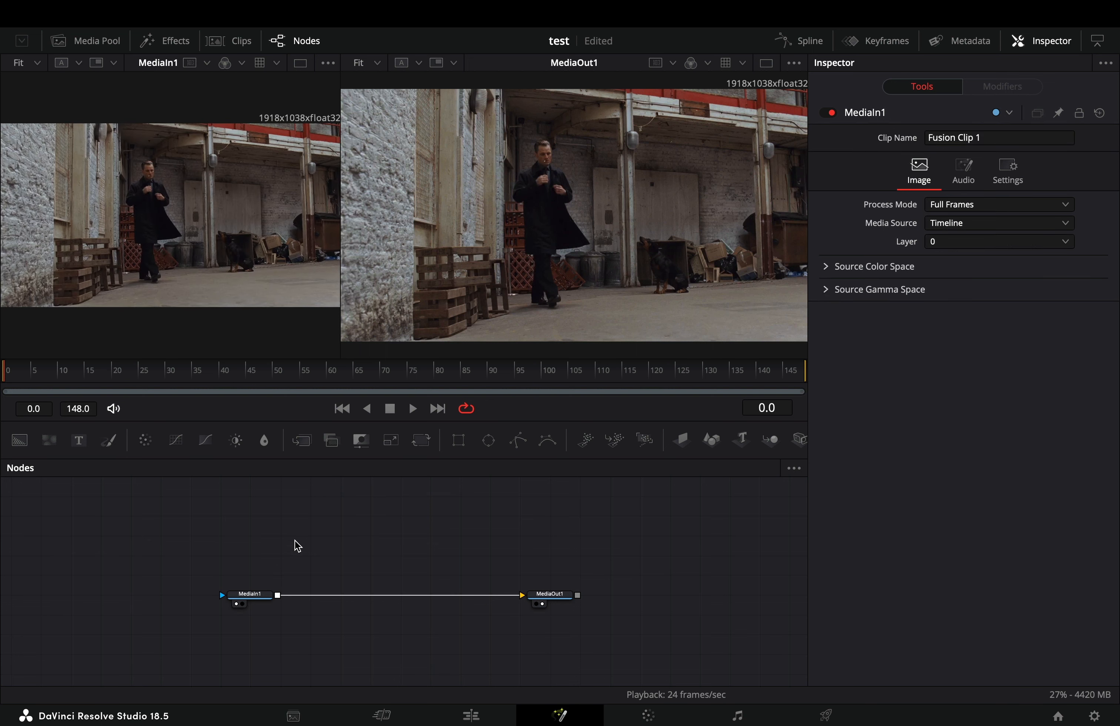
Step: Insert Edge Detect with grayscale edges, cyan overlay on the footage, thinner width and added blur
type("edge")
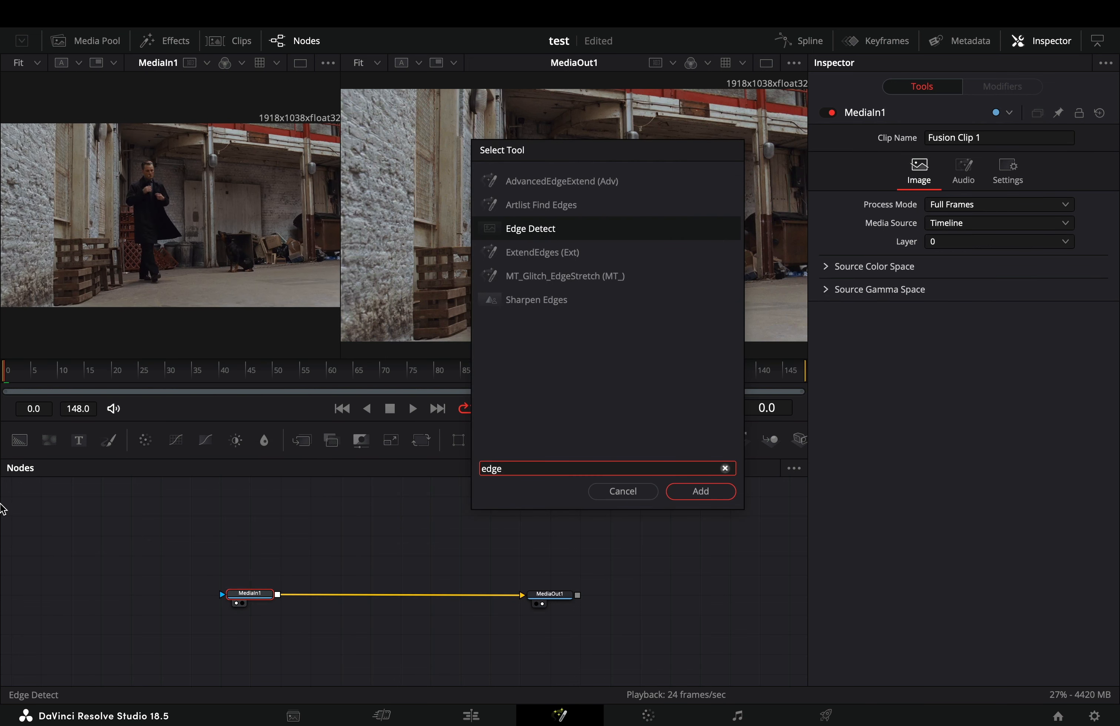
left_click(699, 491)
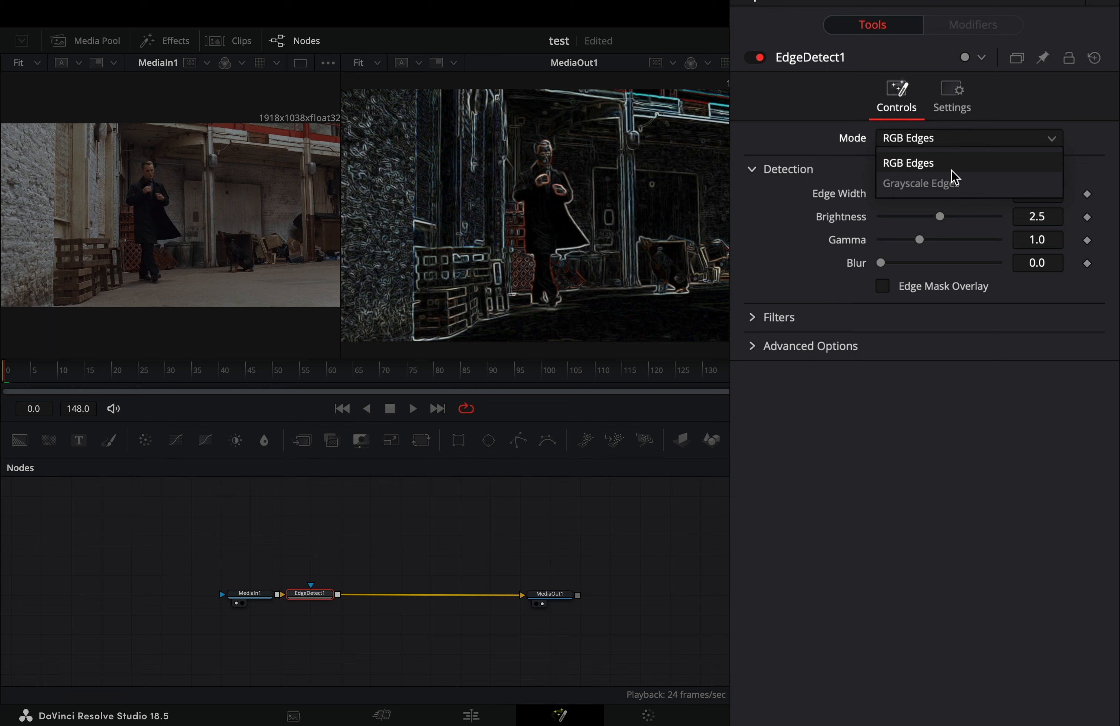
left_click(922, 183)
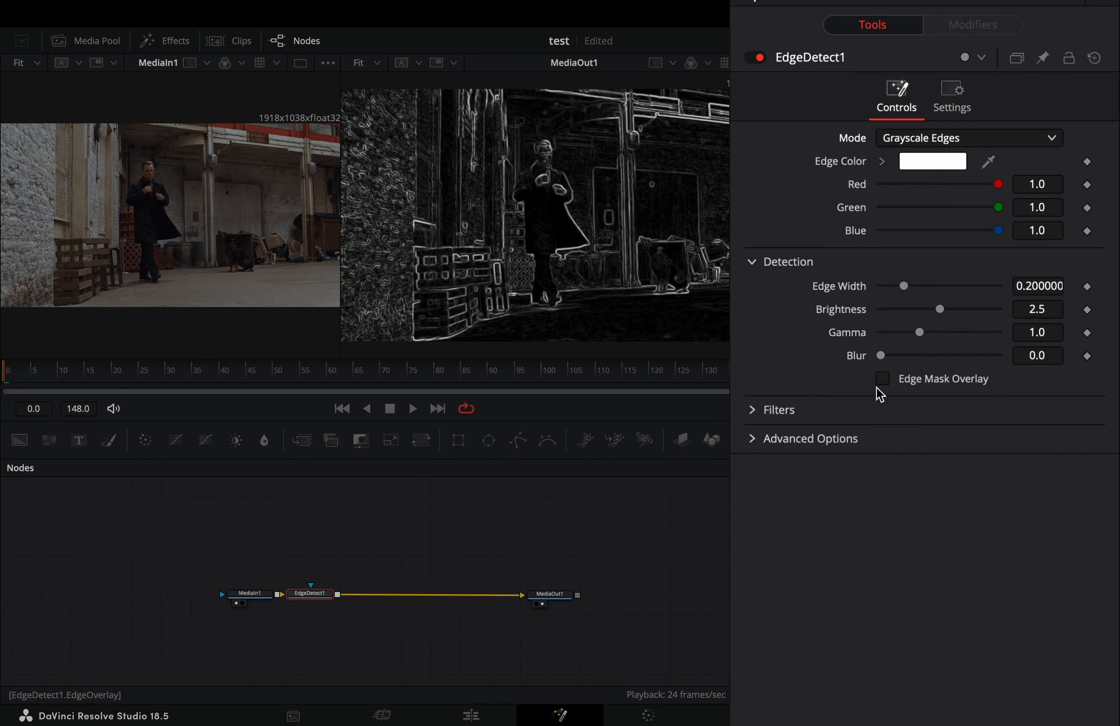
left_click(882, 377)
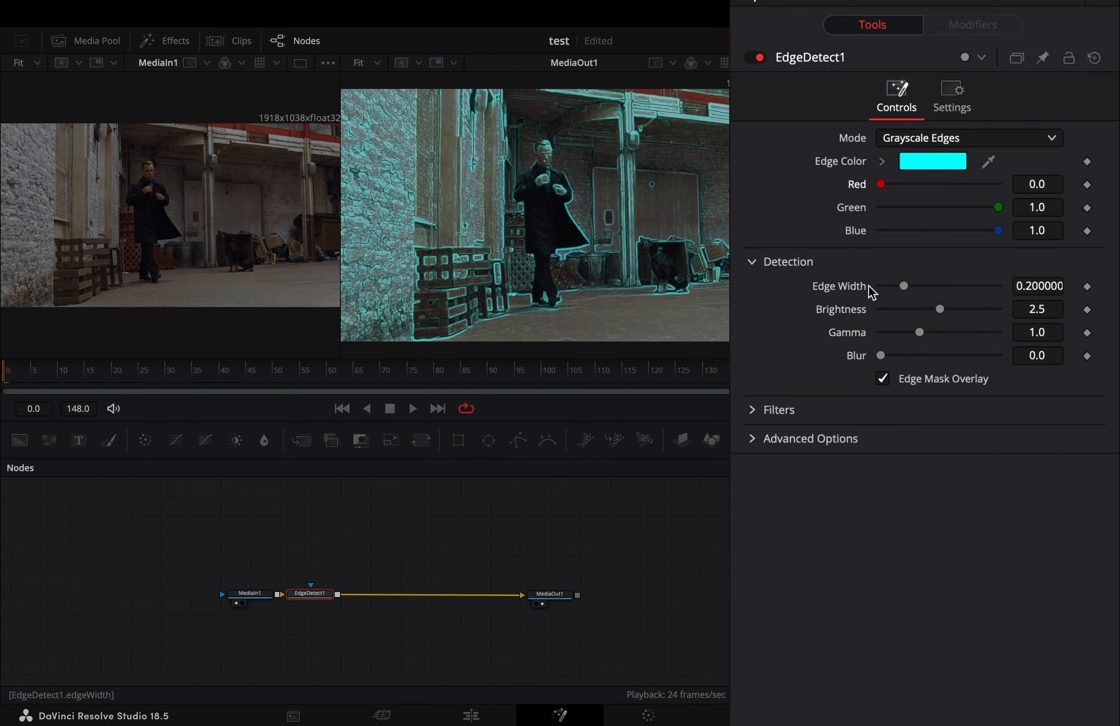
left_click_drag(882, 355, 902, 355)
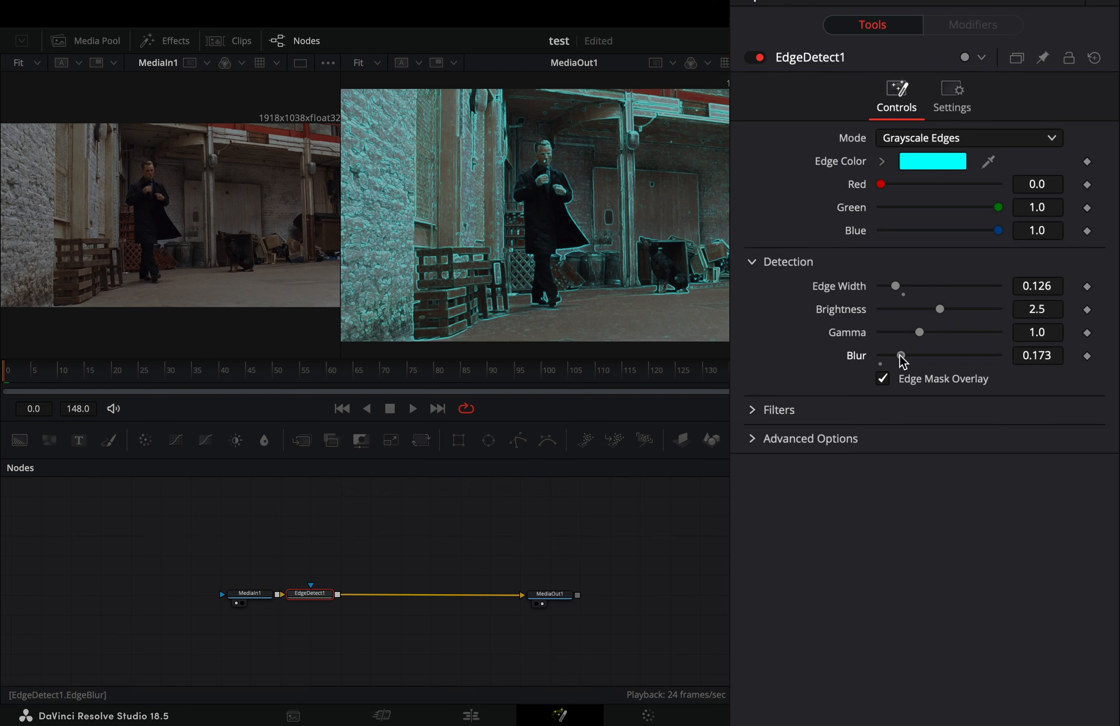
Step: Add a Loader node holding the saved mask0001.exr sequence
type("lo")
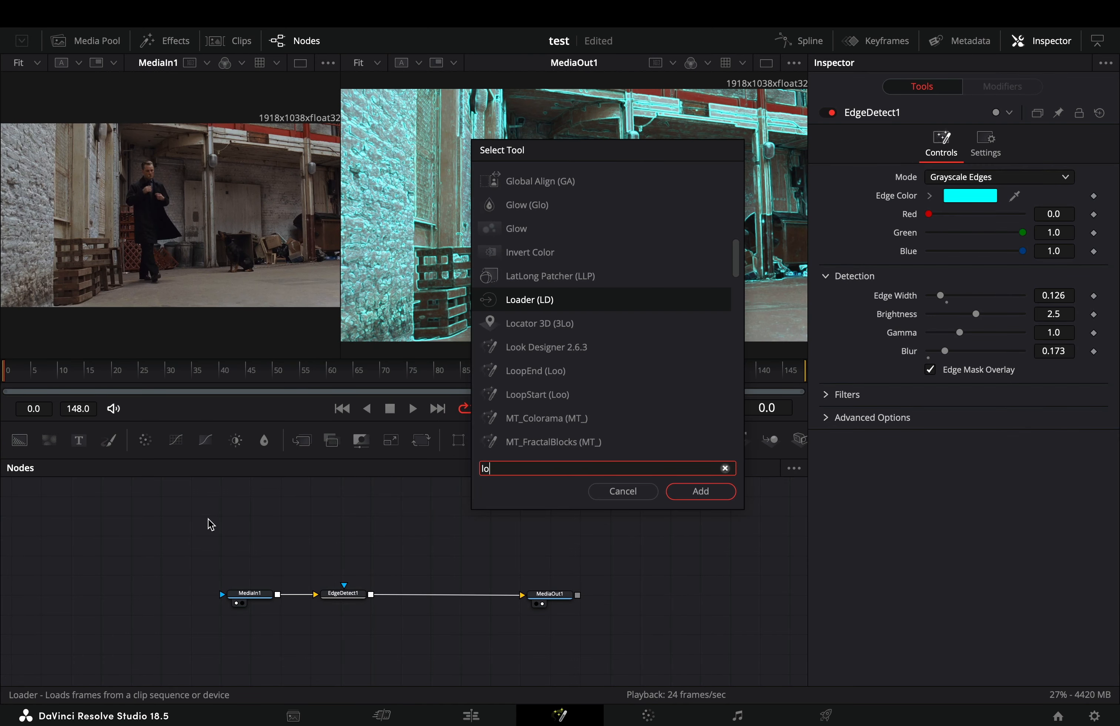
left_click(700, 491)
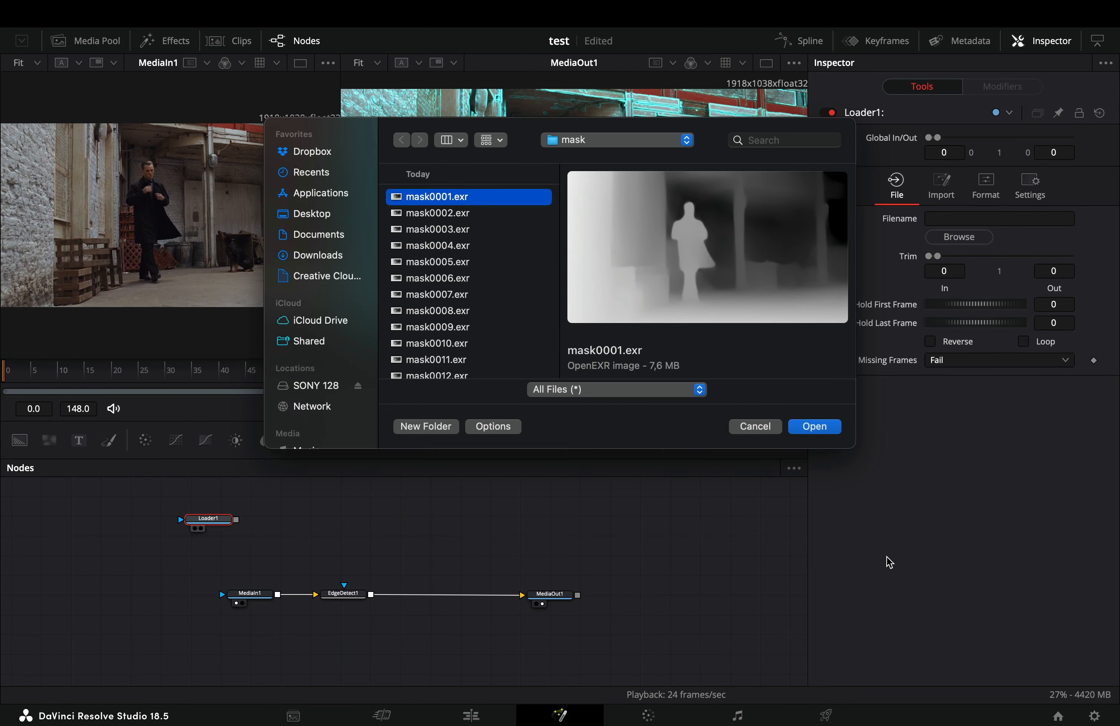
left_click(814, 426)
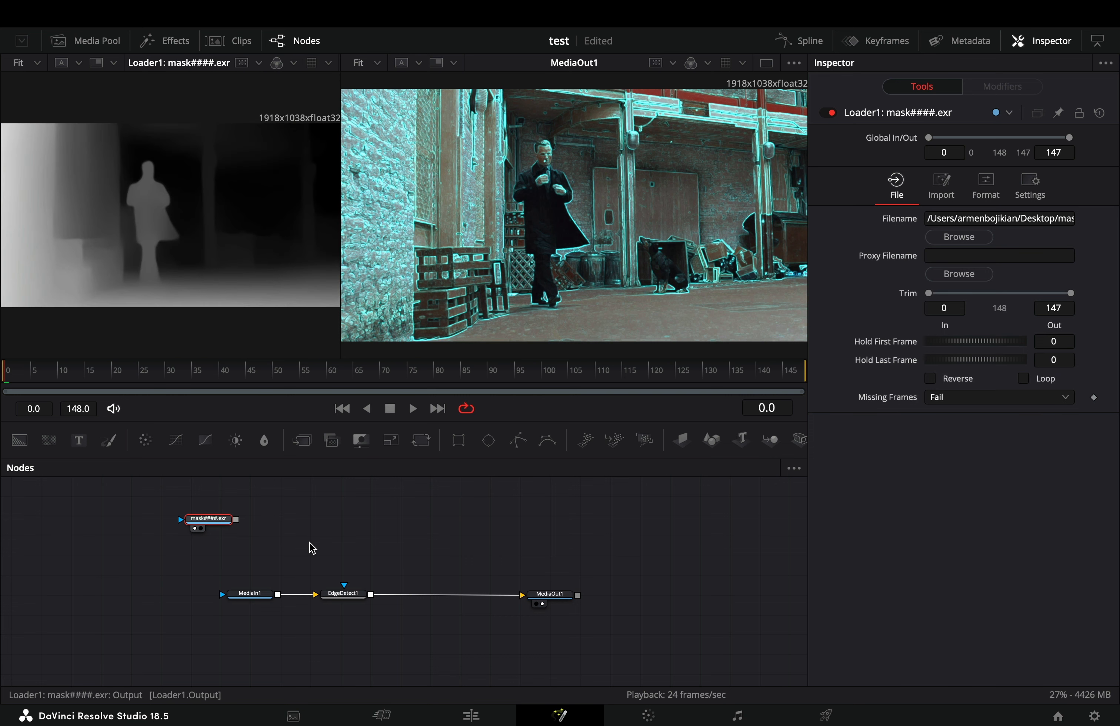
Step: Add a luminance Bitmap from the Loader and wire it into EdgeDetect1's effect mask
type("bitm")
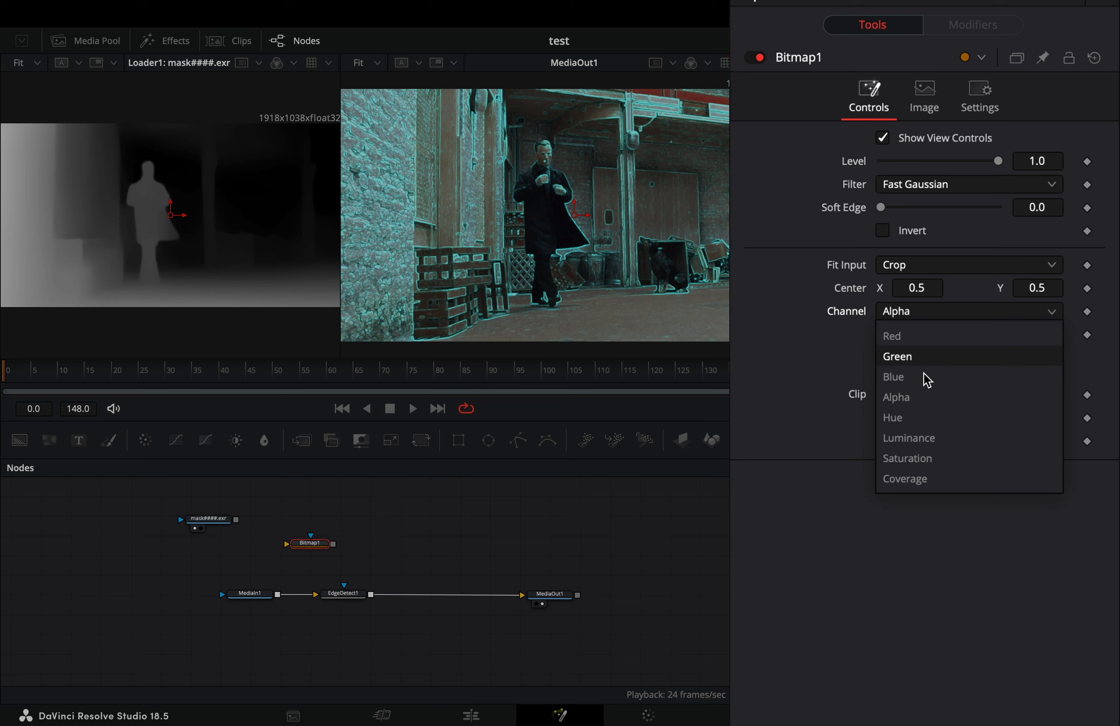
left_click(908, 438)
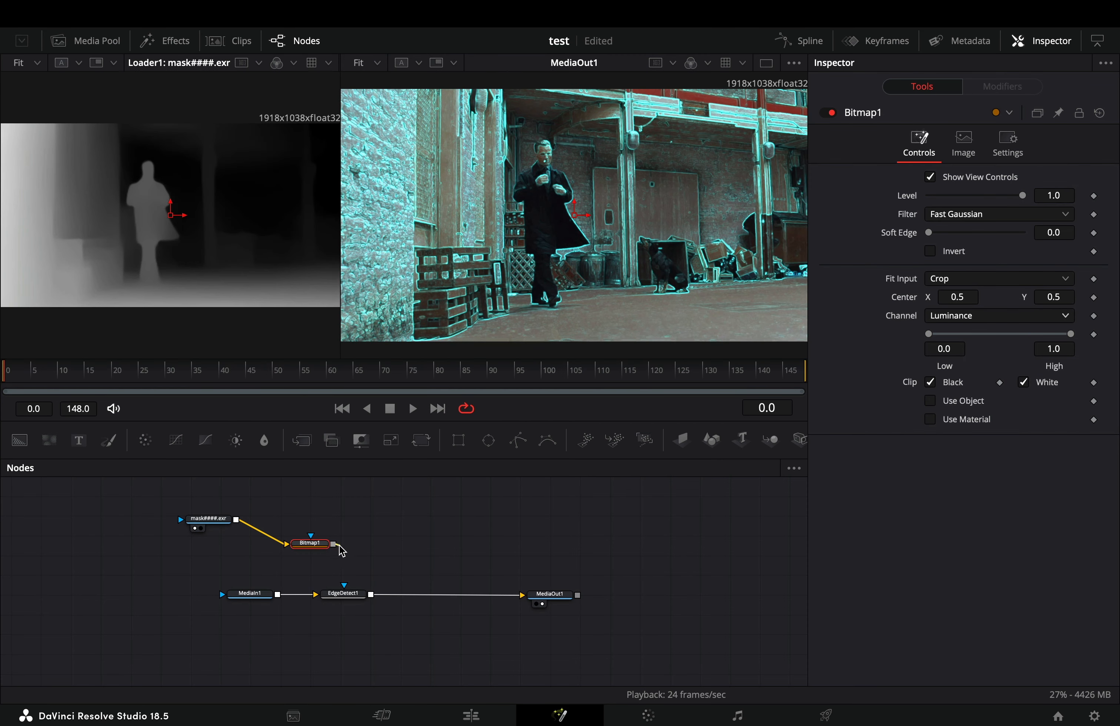
left_click_drag(320, 544, 343, 594)
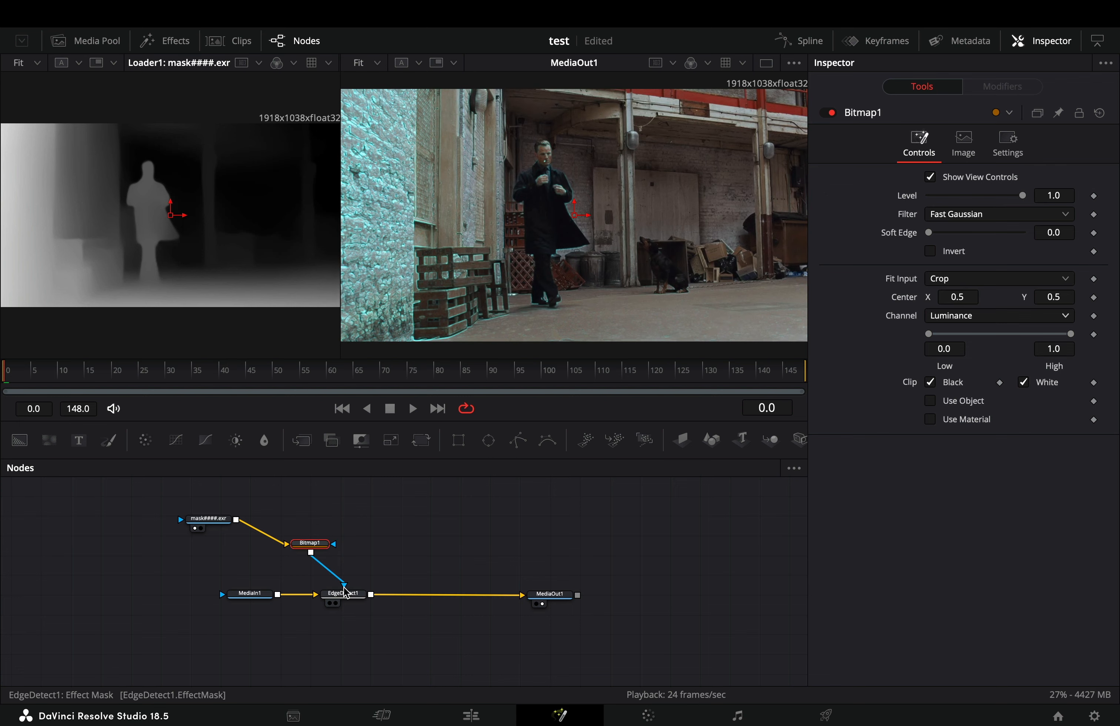
left_click(345, 594)
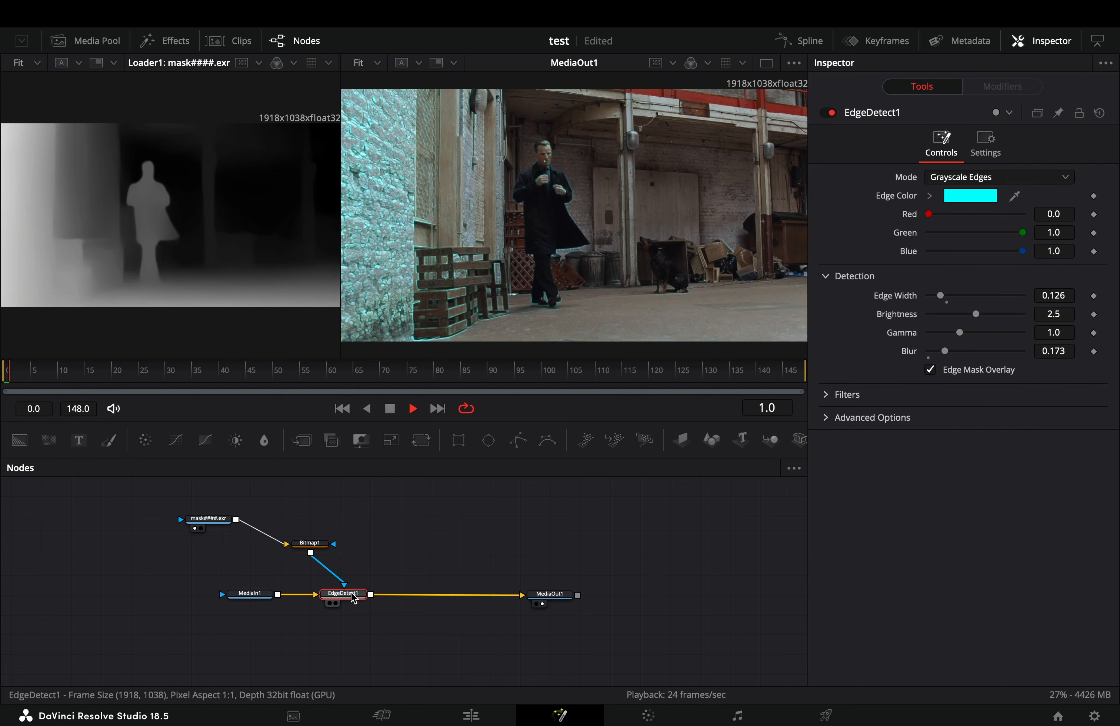